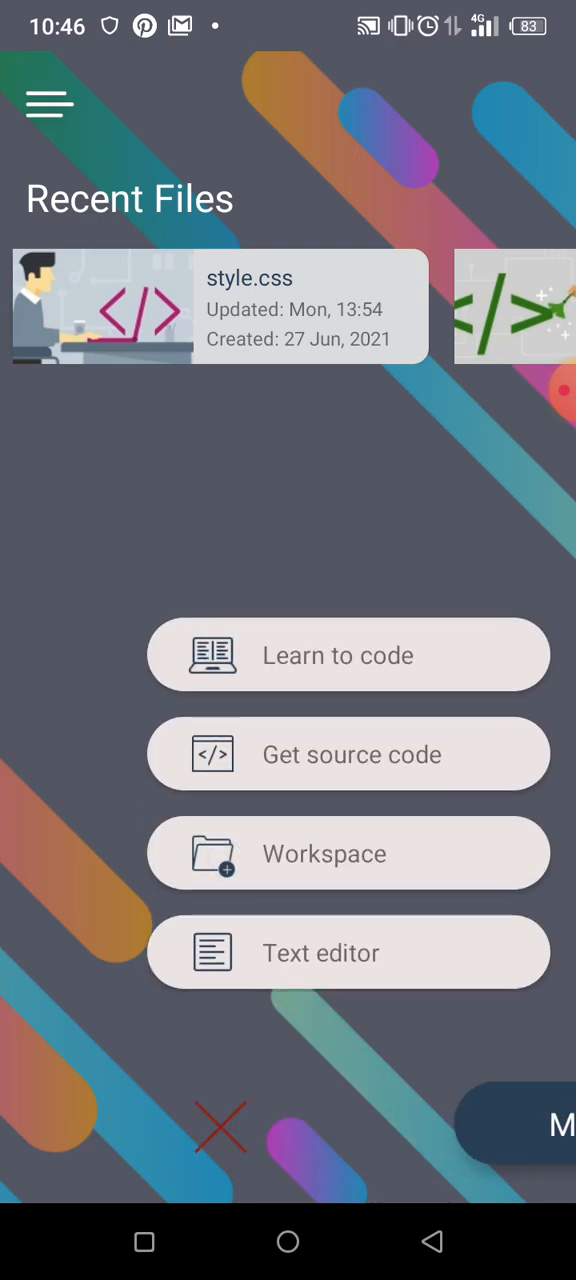
- Browse the workspace into Coding with Habeebah and open the My first code folder
left_click(348, 852)
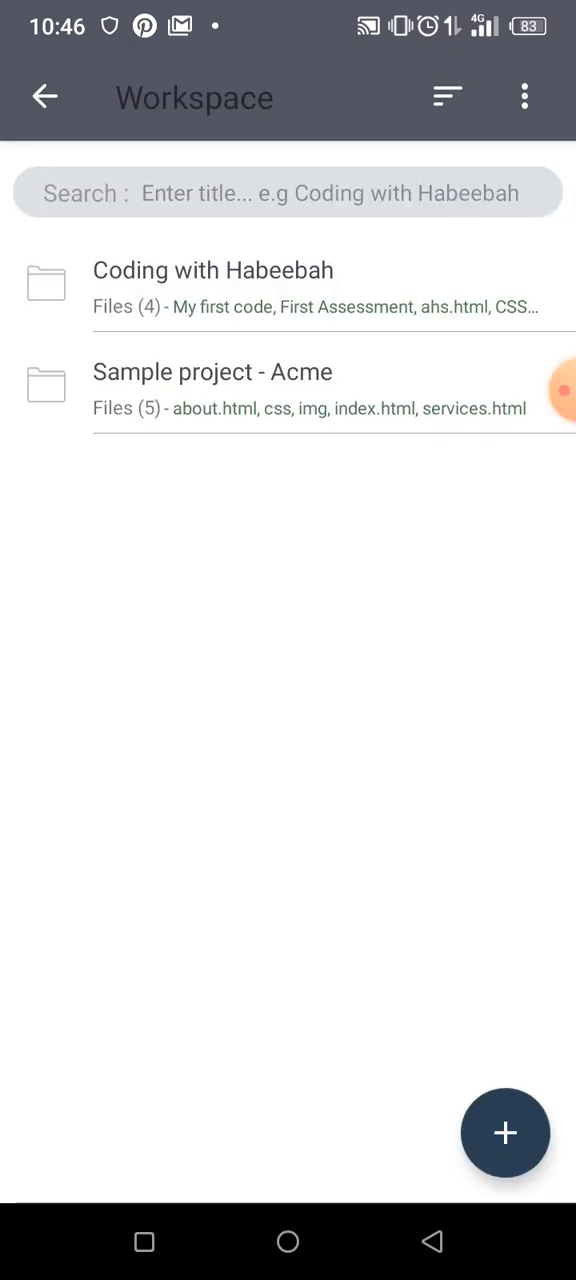
left_click(212, 270)
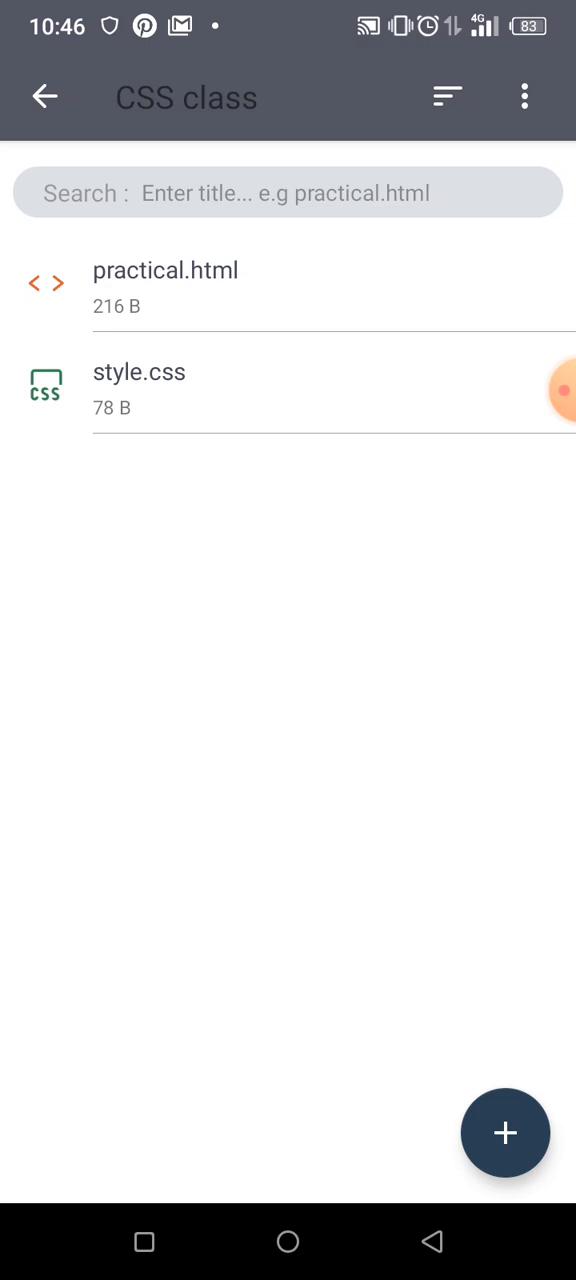
left_click(164, 288)
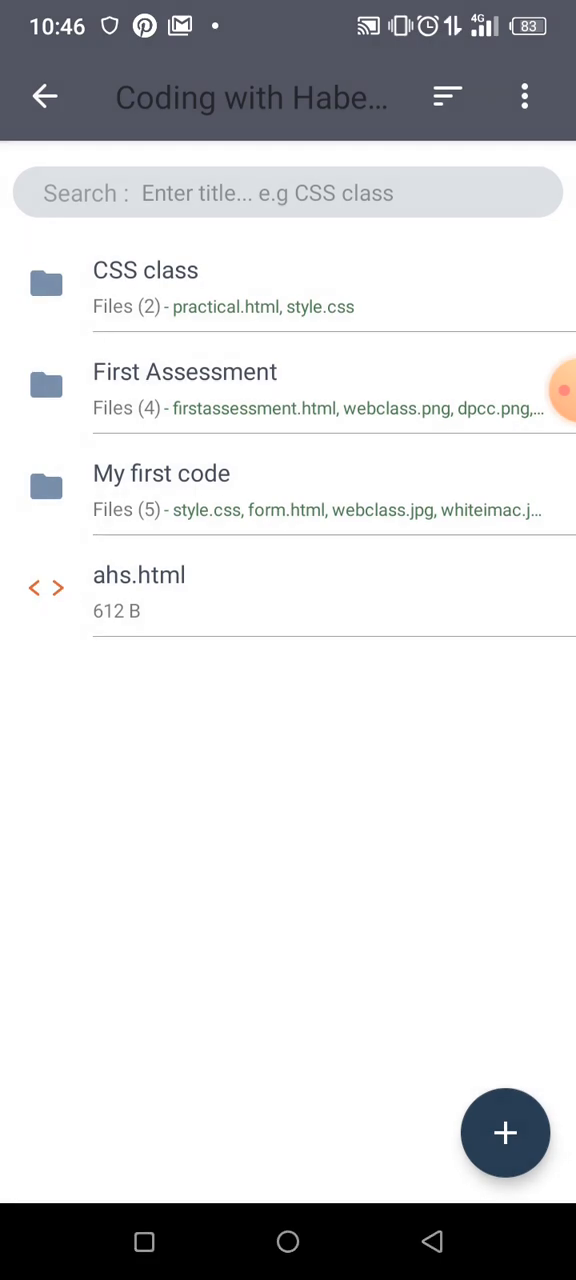
left_click(288, 490)
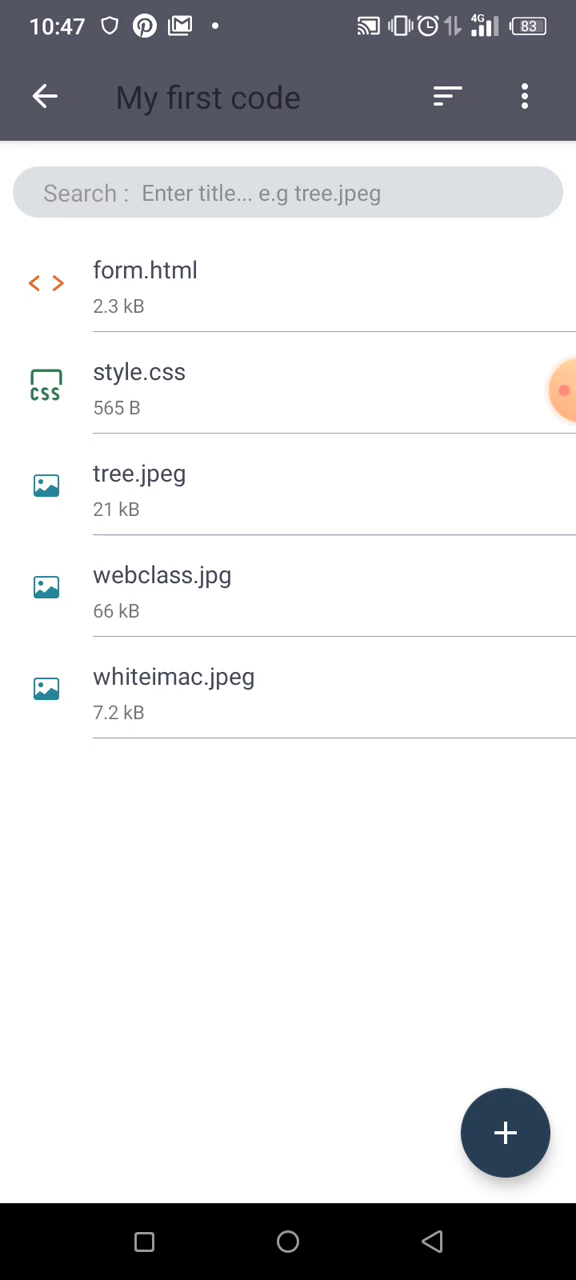
- Create a new file named newform.html in the My first code folder
left_click(504, 1132)
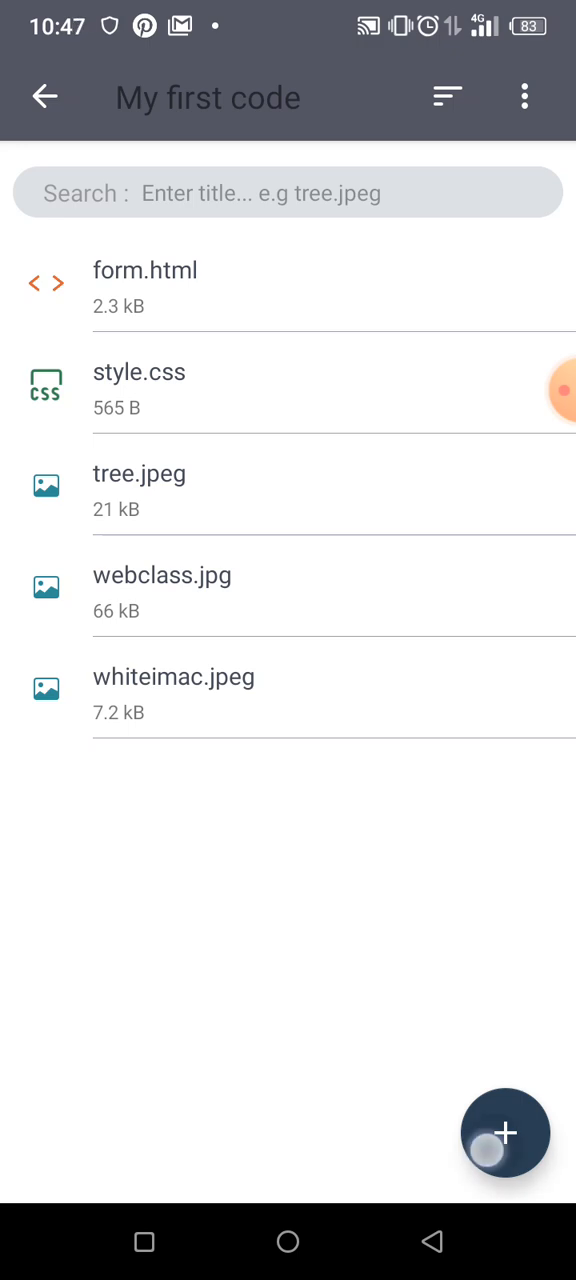
left_click(504, 1132)
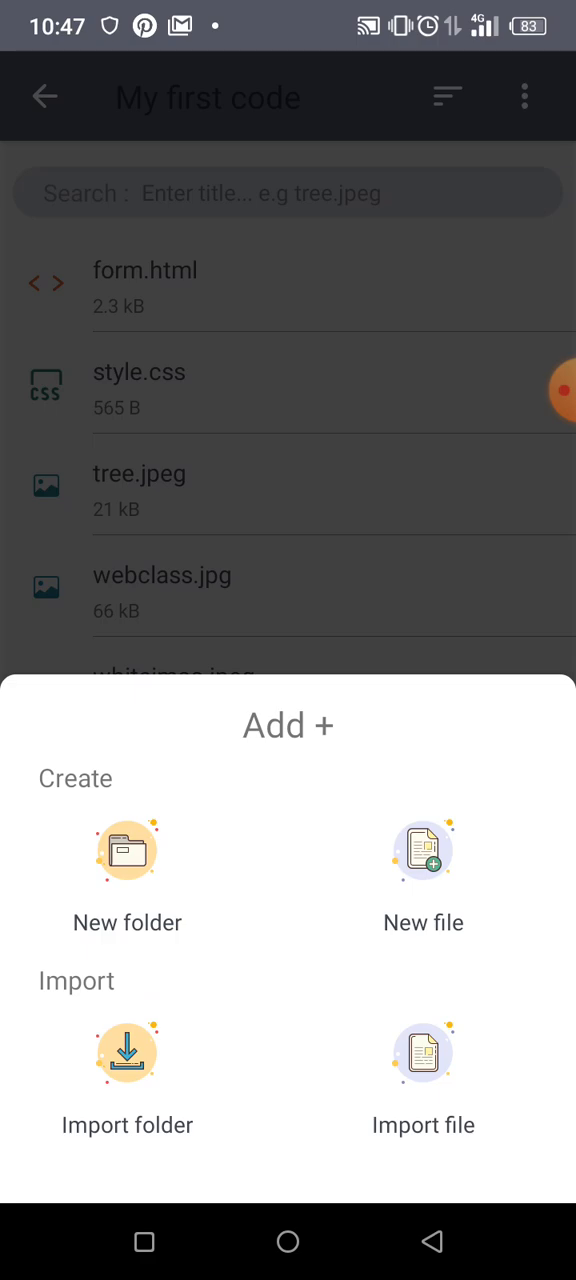
left_click(424, 852)
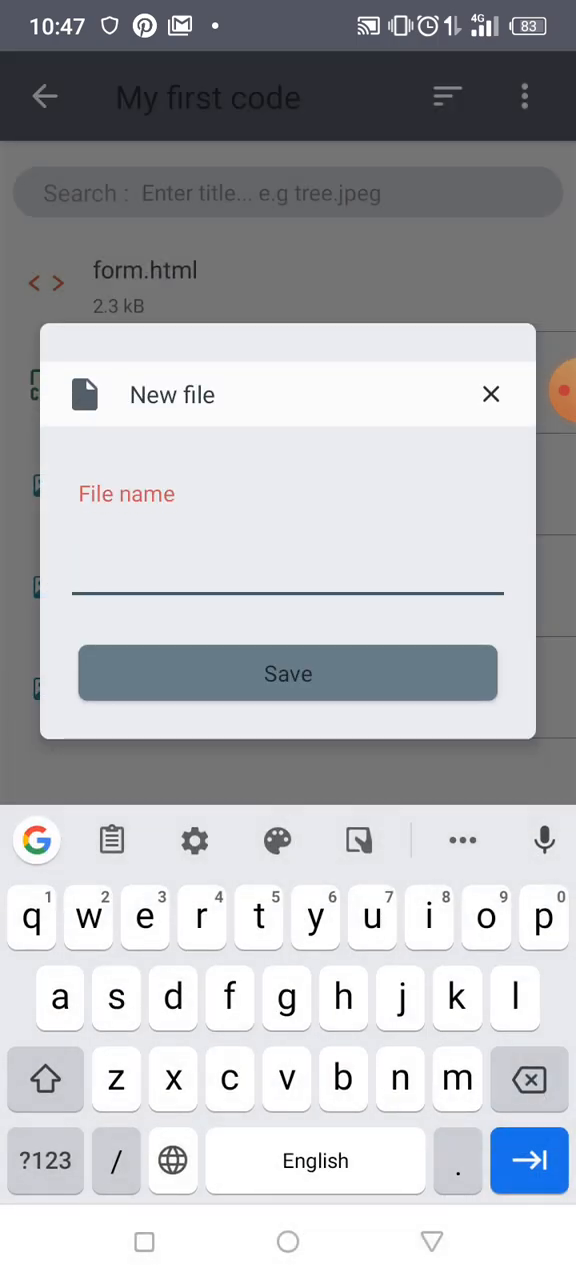
type("newform.html")
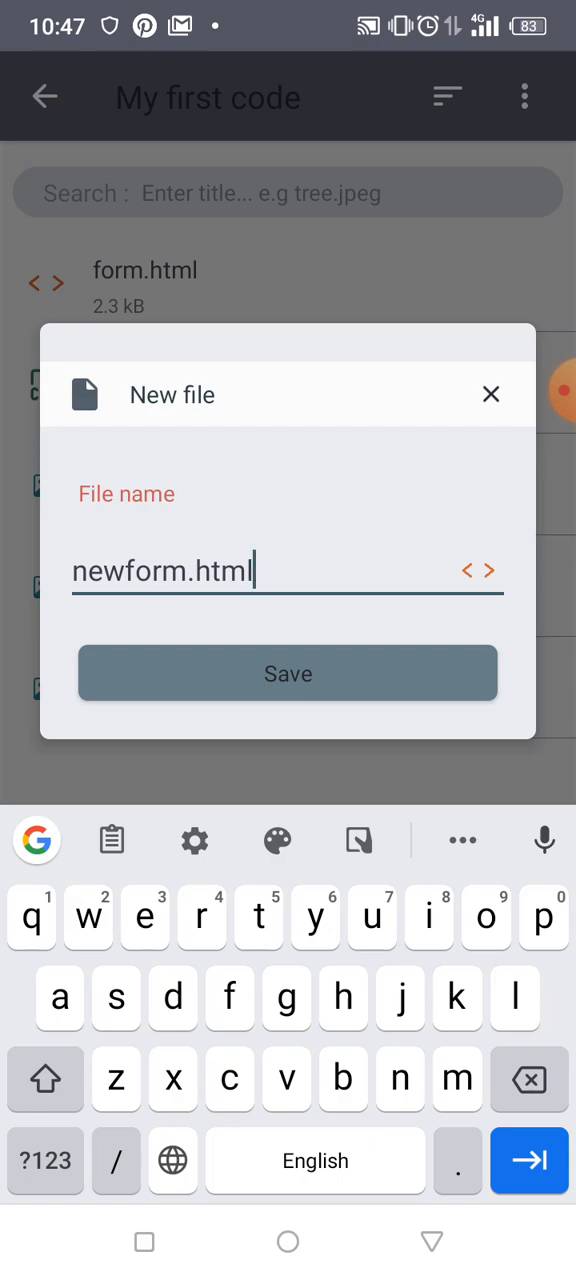
left_click(288, 672)
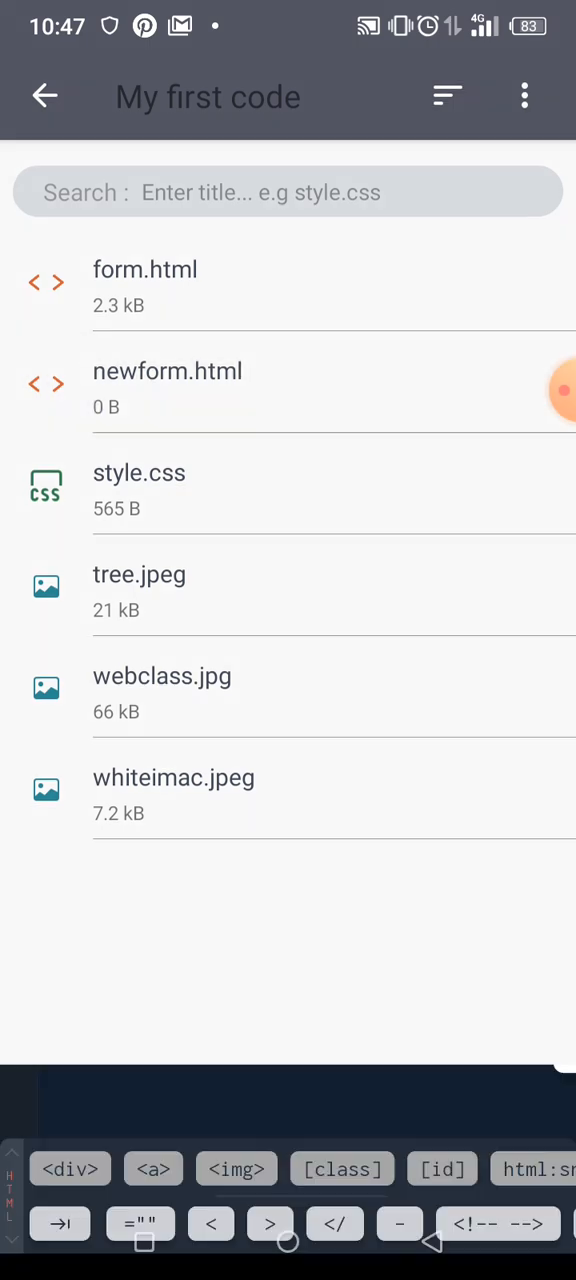
- In newform.html's head, add a stylesheet link with href style.css
left_click(168, 372)
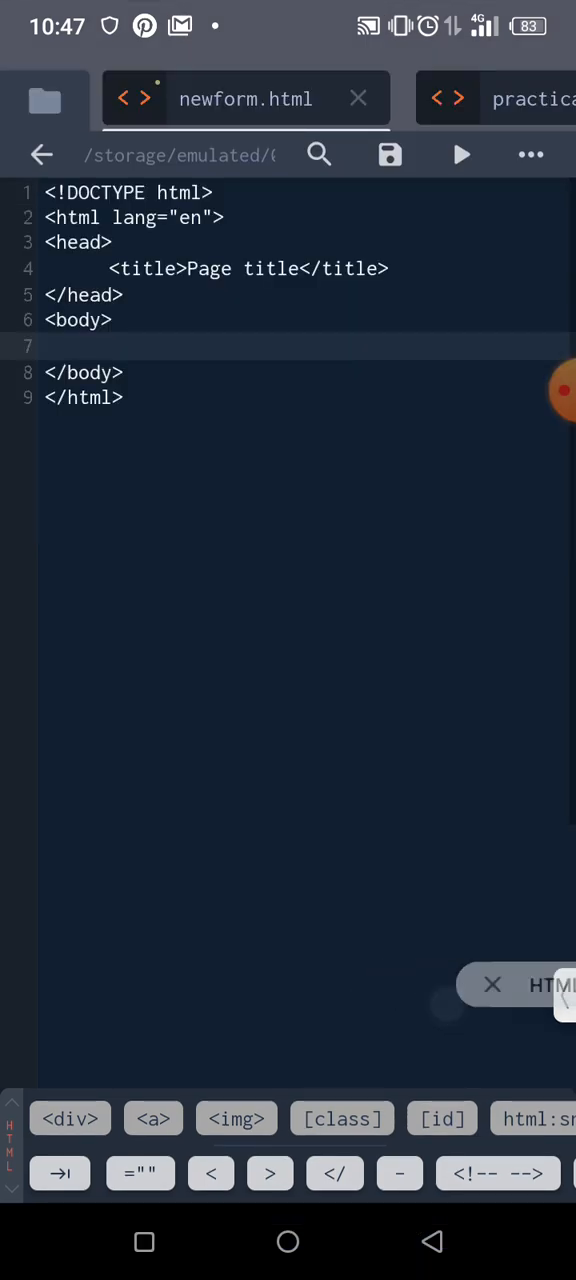
left_click(492, 984)
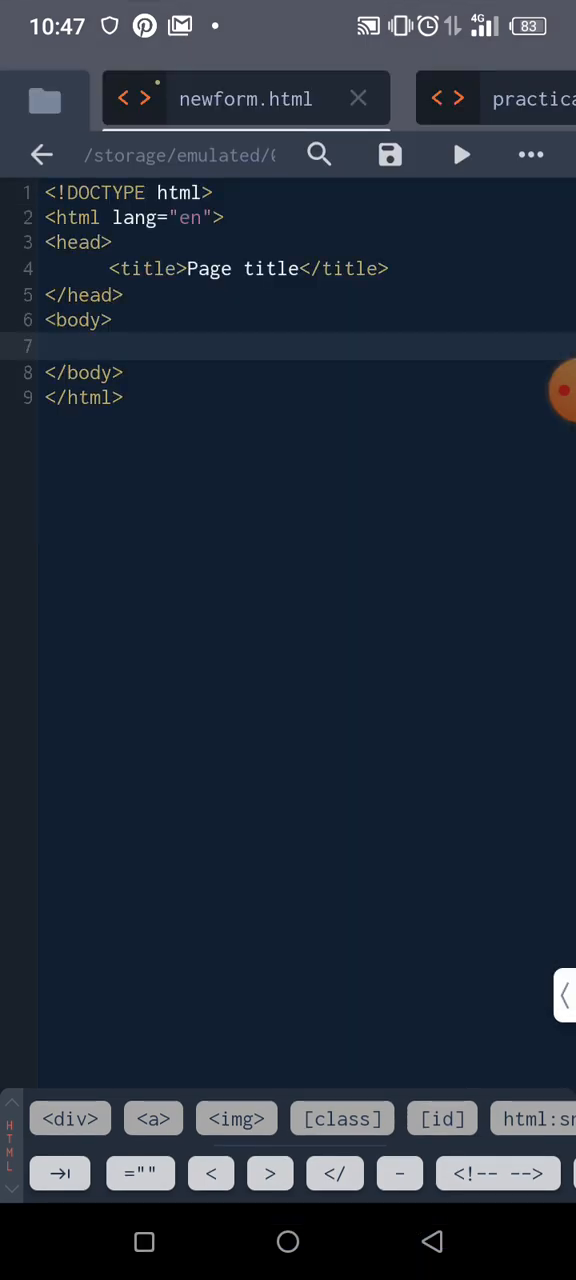
left_click(390, 268)
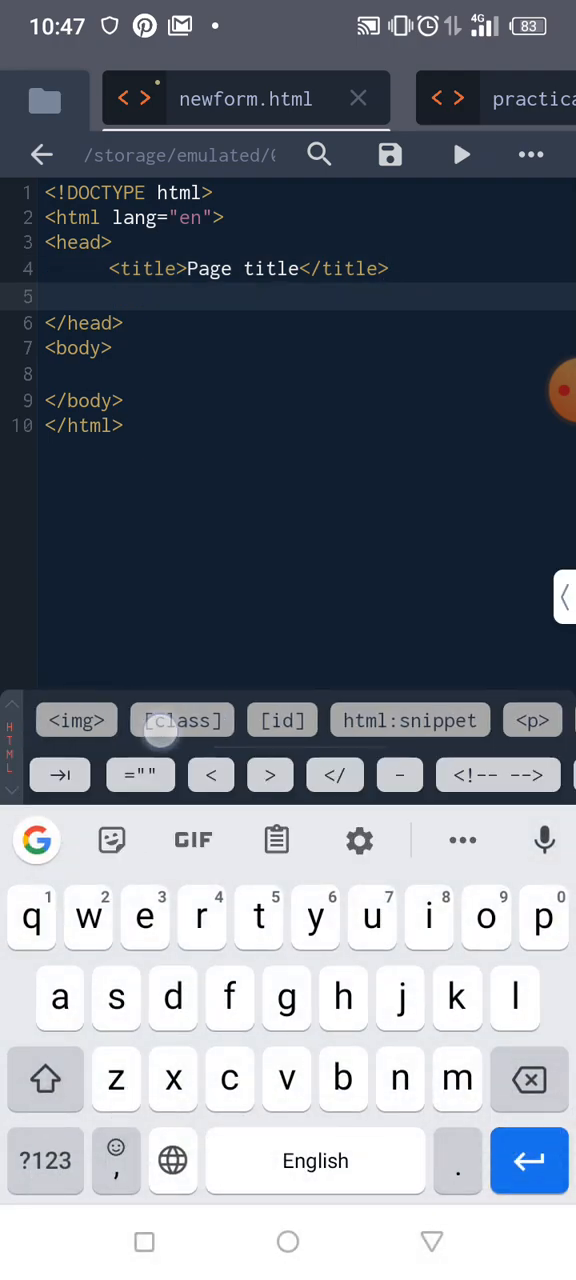
left_click(522, 720)
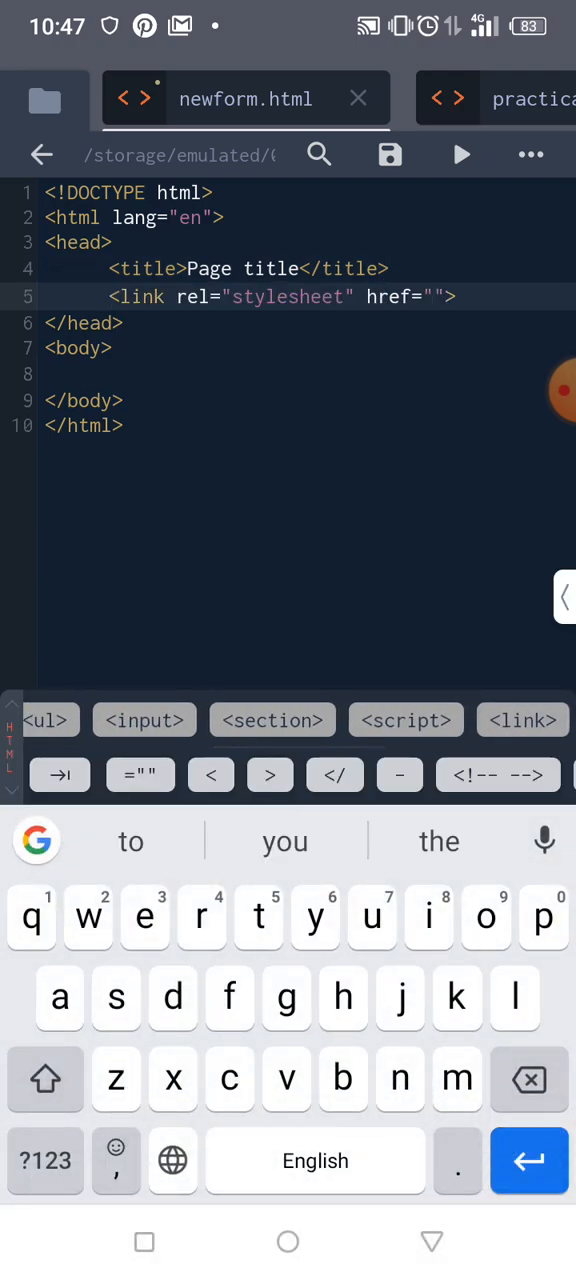
type("s")
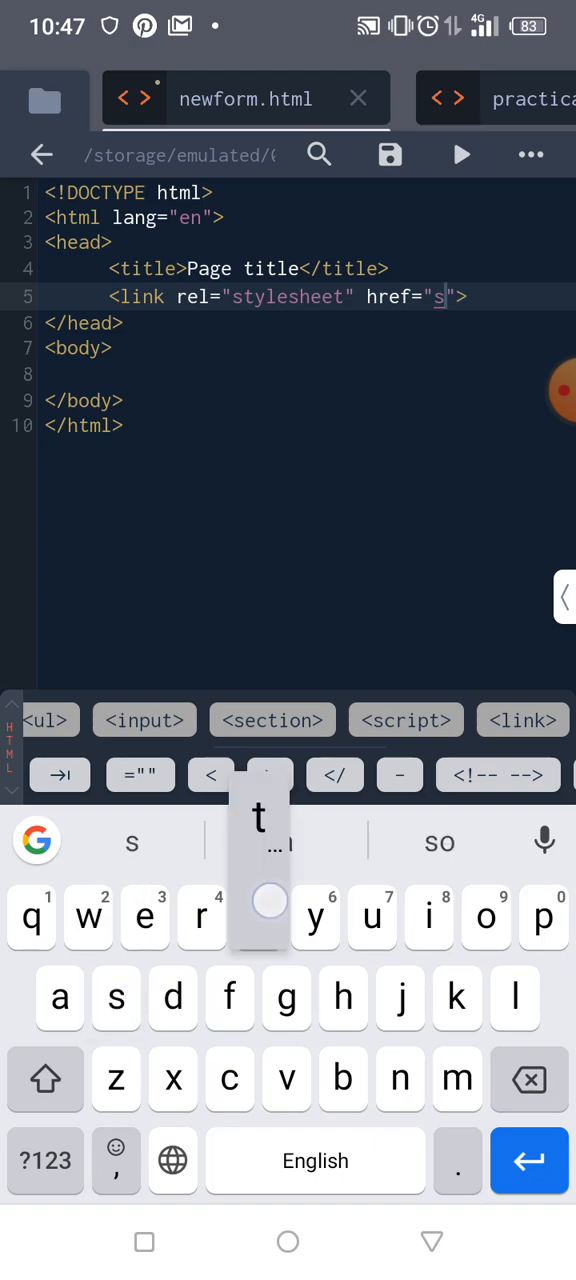
type("tyle")
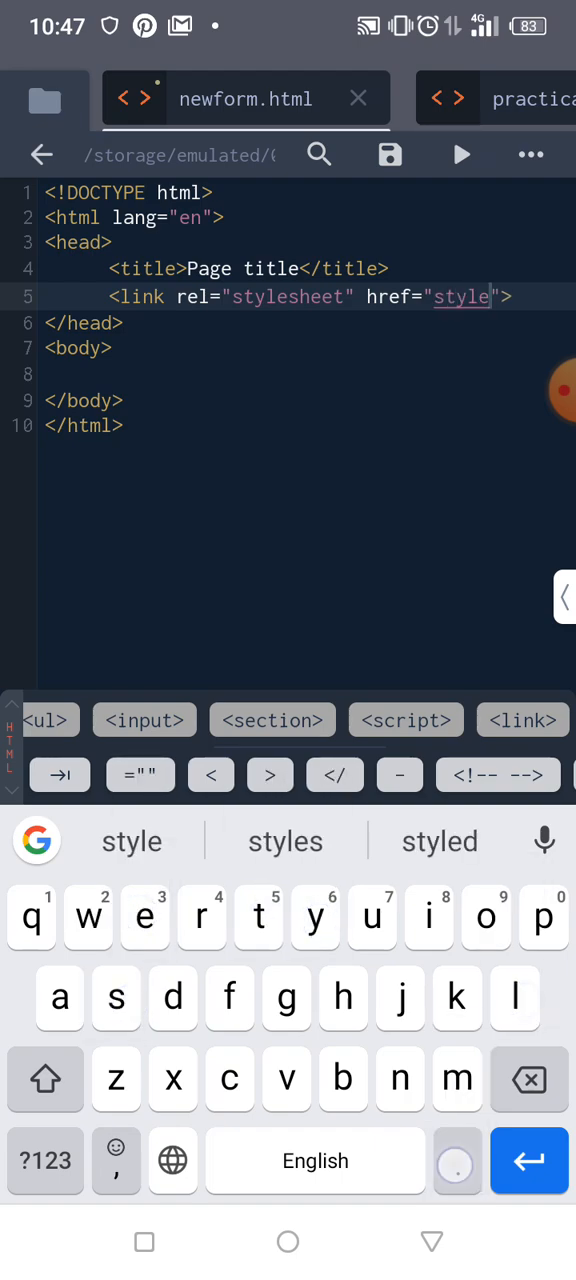
type(".css")
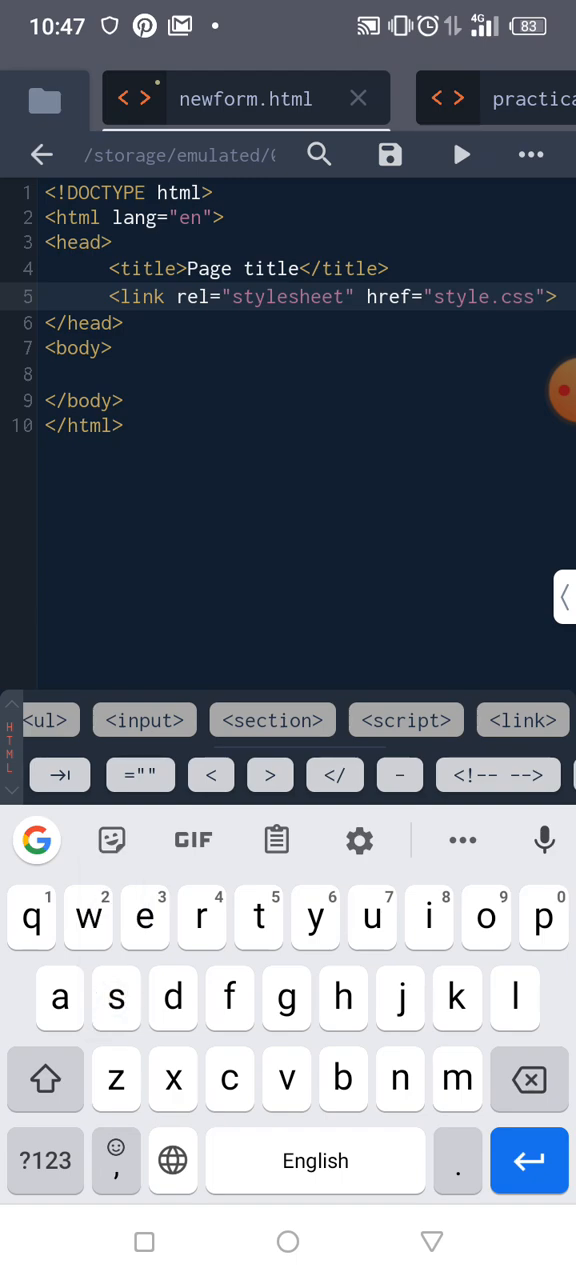
left_click(96, 372)
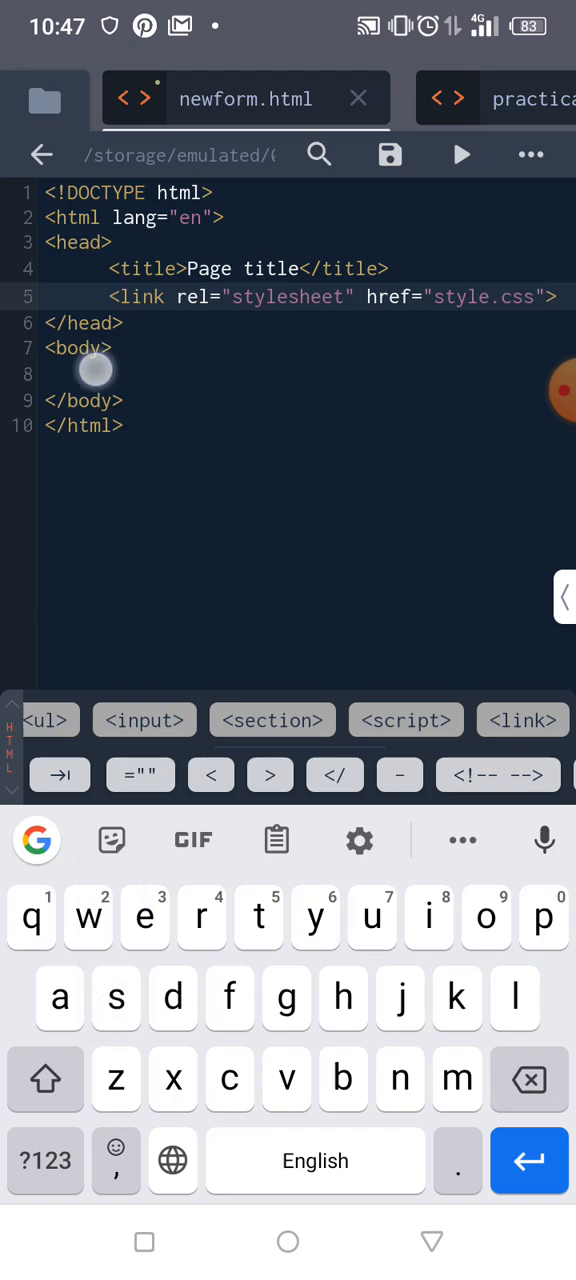
- Insert a div inside the body, split onto separate lines, ready for attributes
left_click(96, 372)
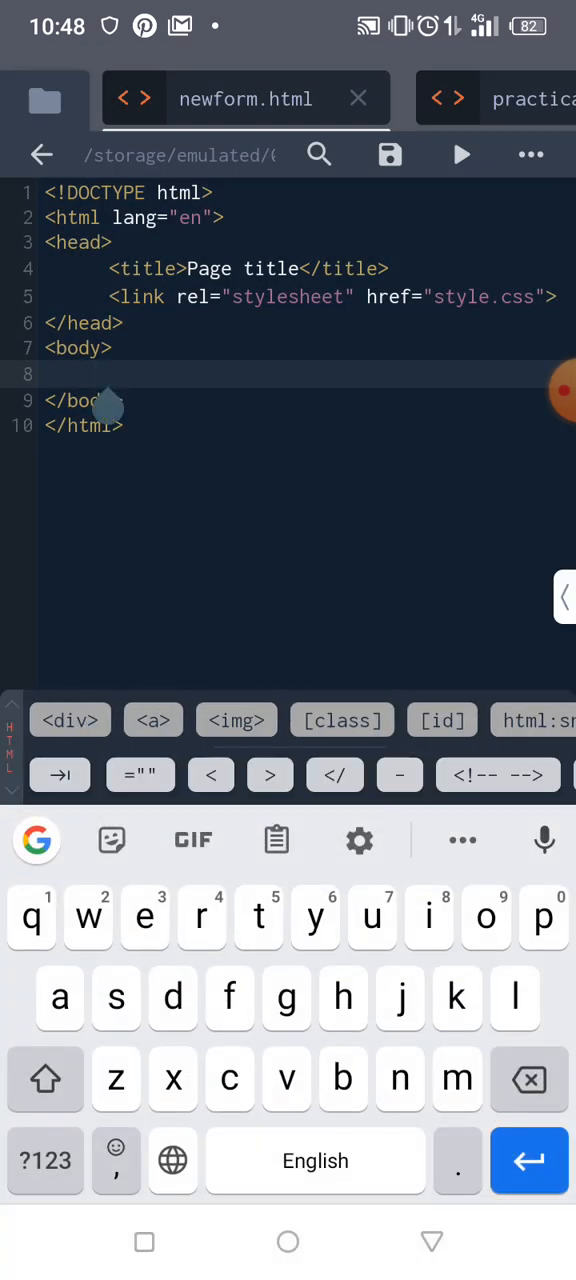
left_click(68, 720)
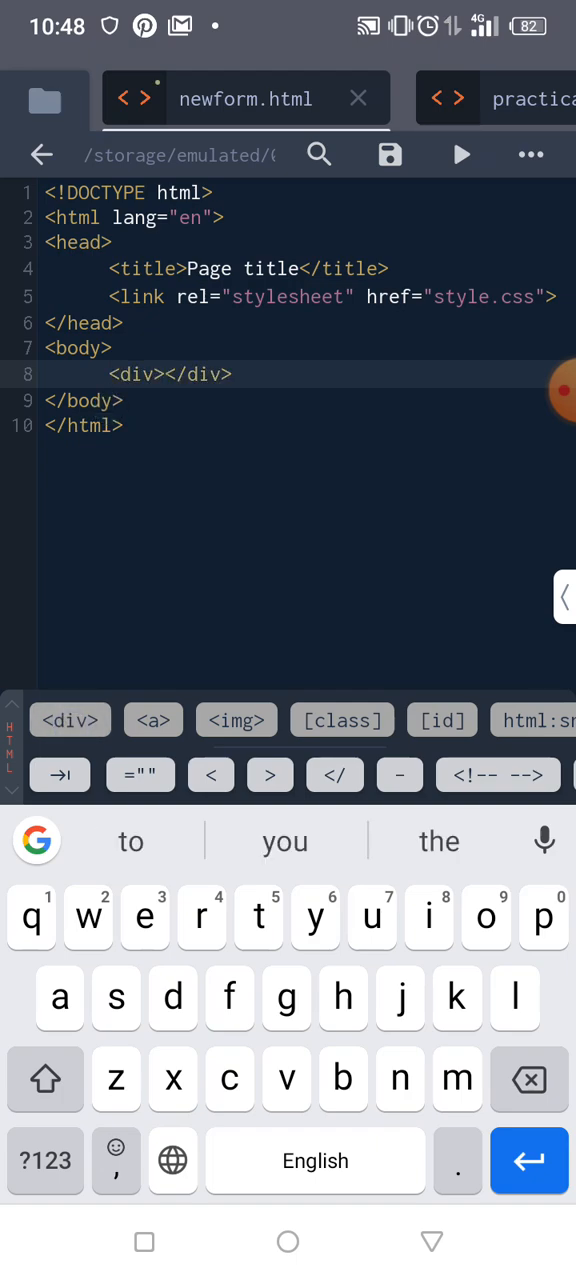
key("enter")
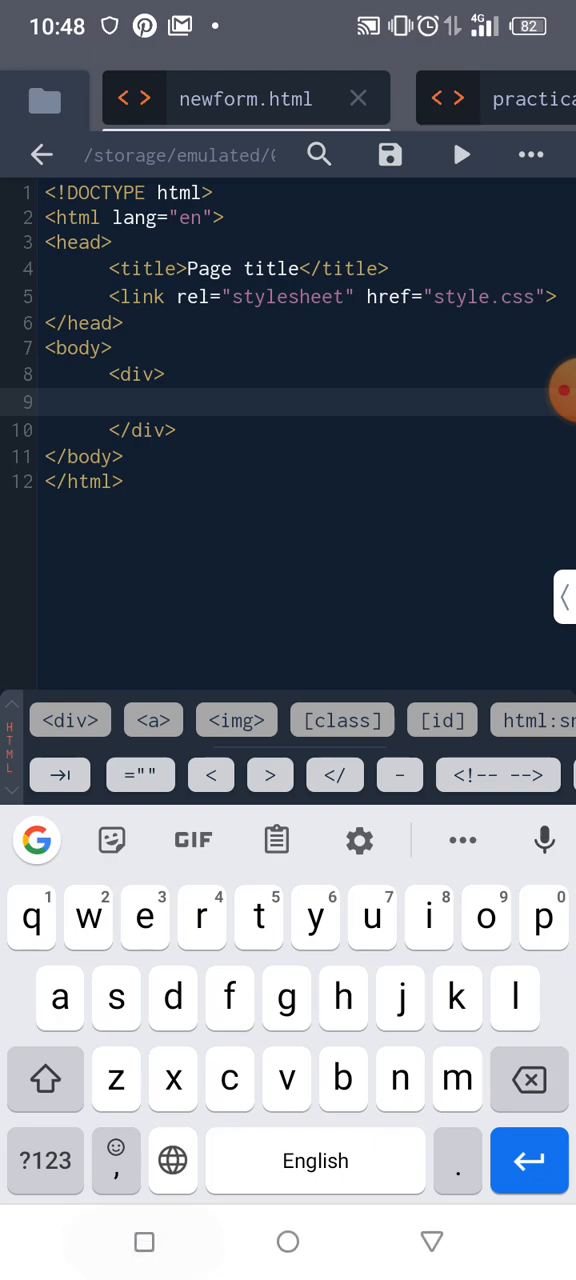
left_click(144, 1240)
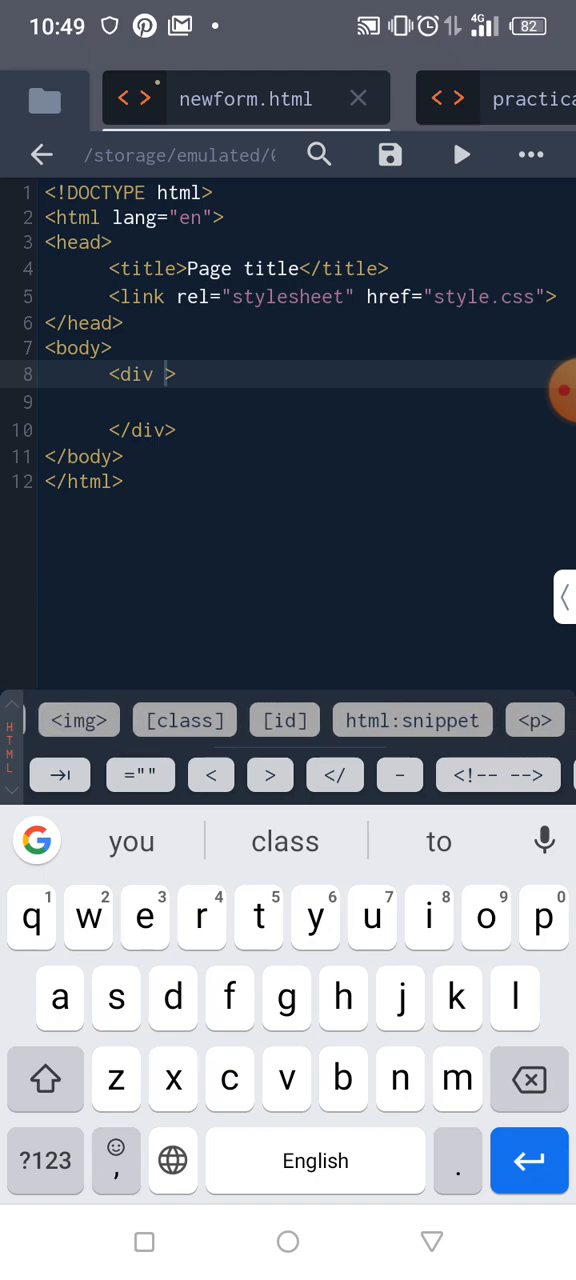
- Give the div id="newform" and begin an h3 tag on the blank line inside it
left_click(284, 720)
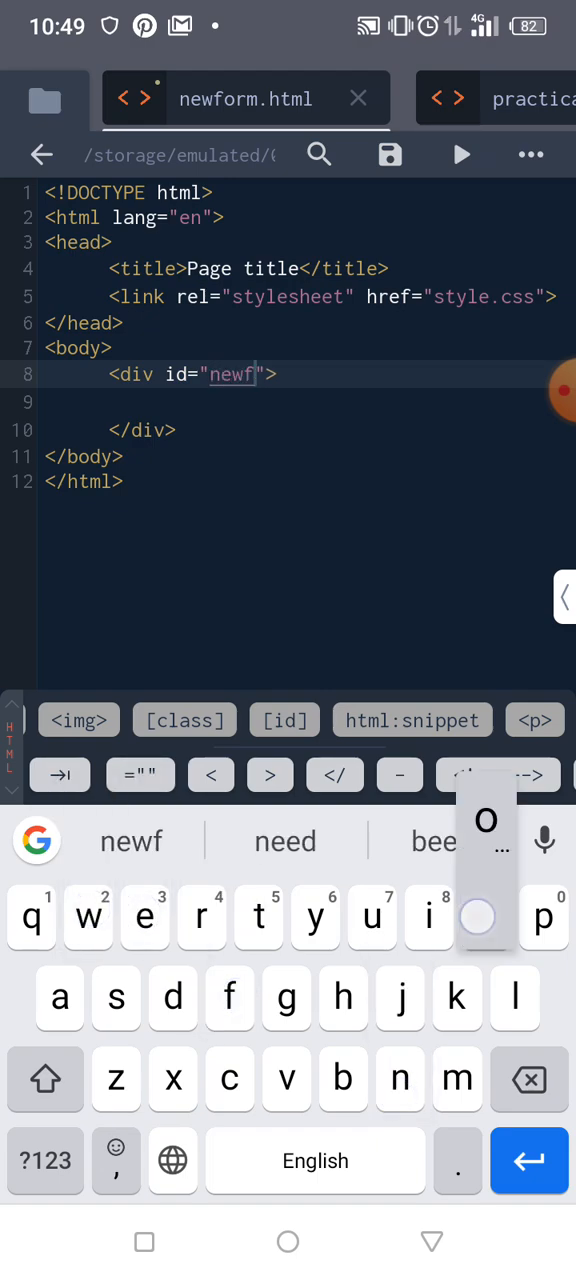
type("orm")
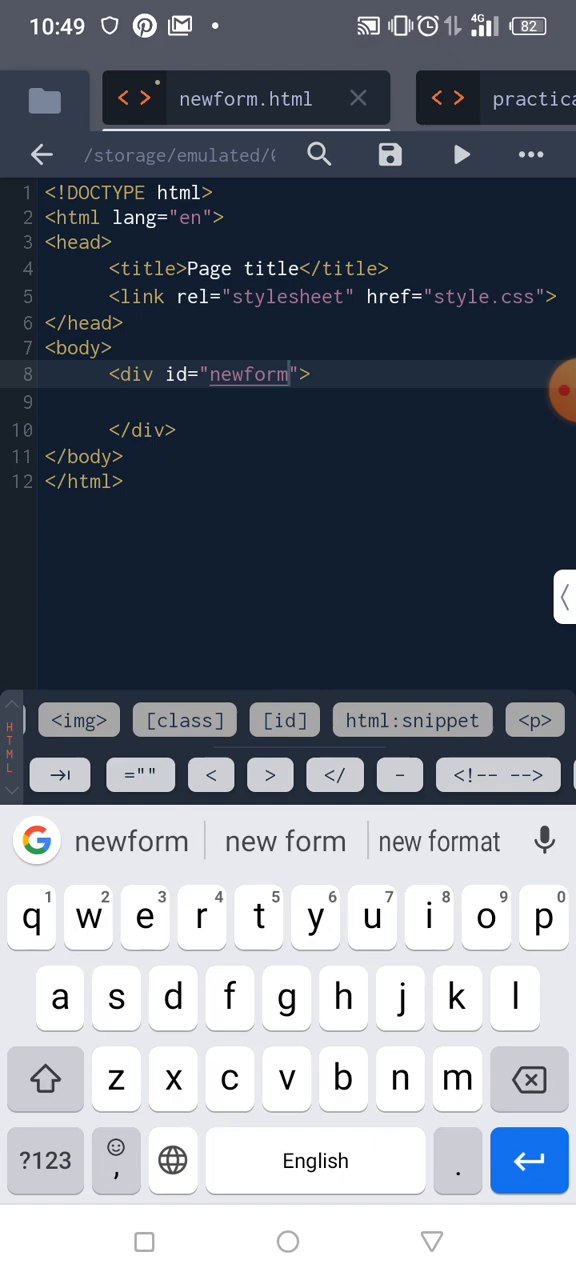
left_click(124, 400)
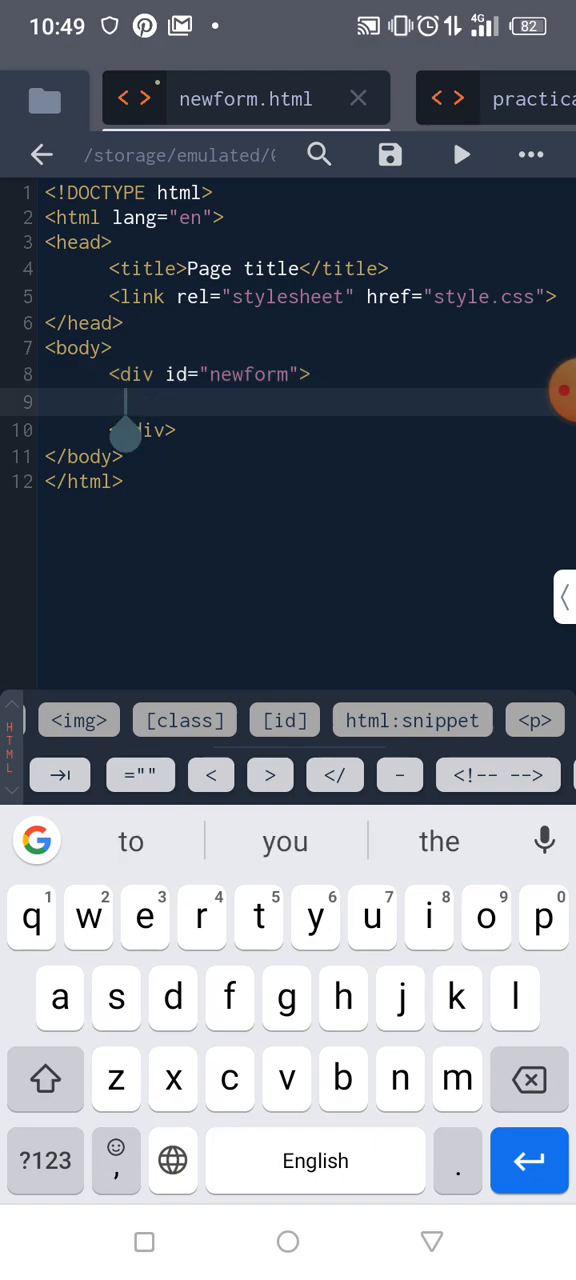
left_click(36, 840)
type("<")
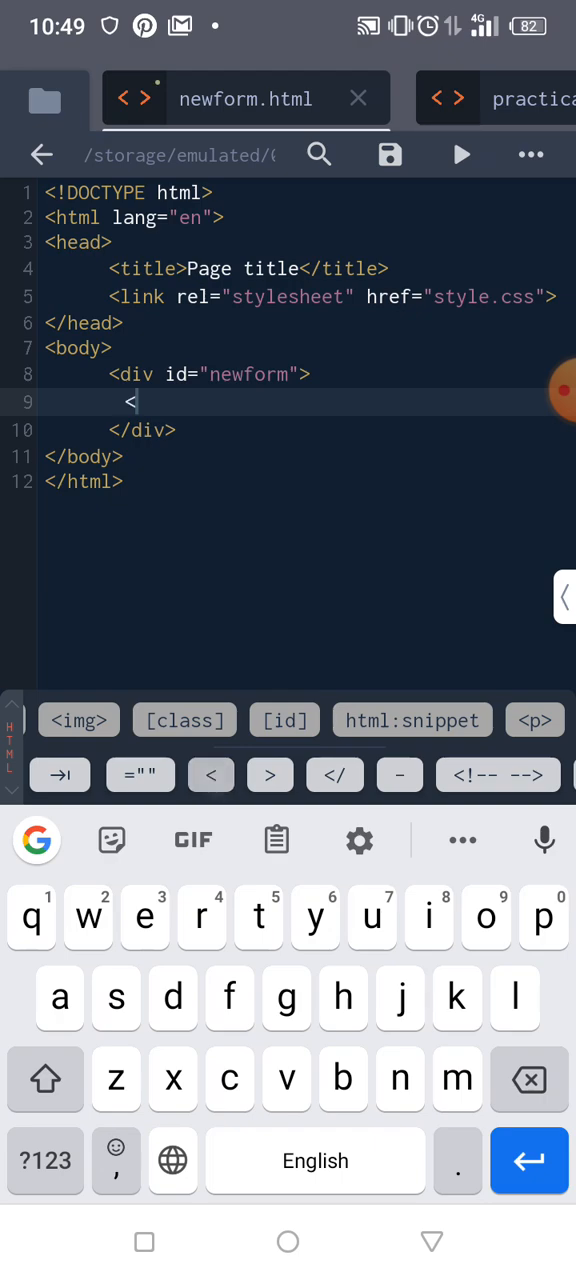
type("h3></h3>")
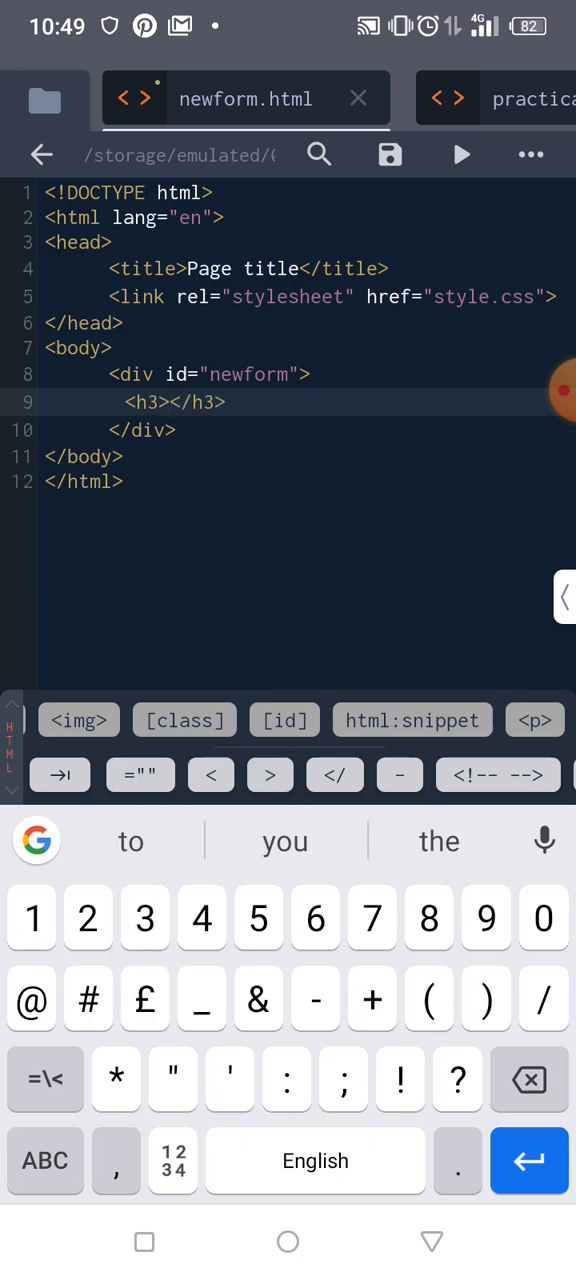
left_click(44, 1080)
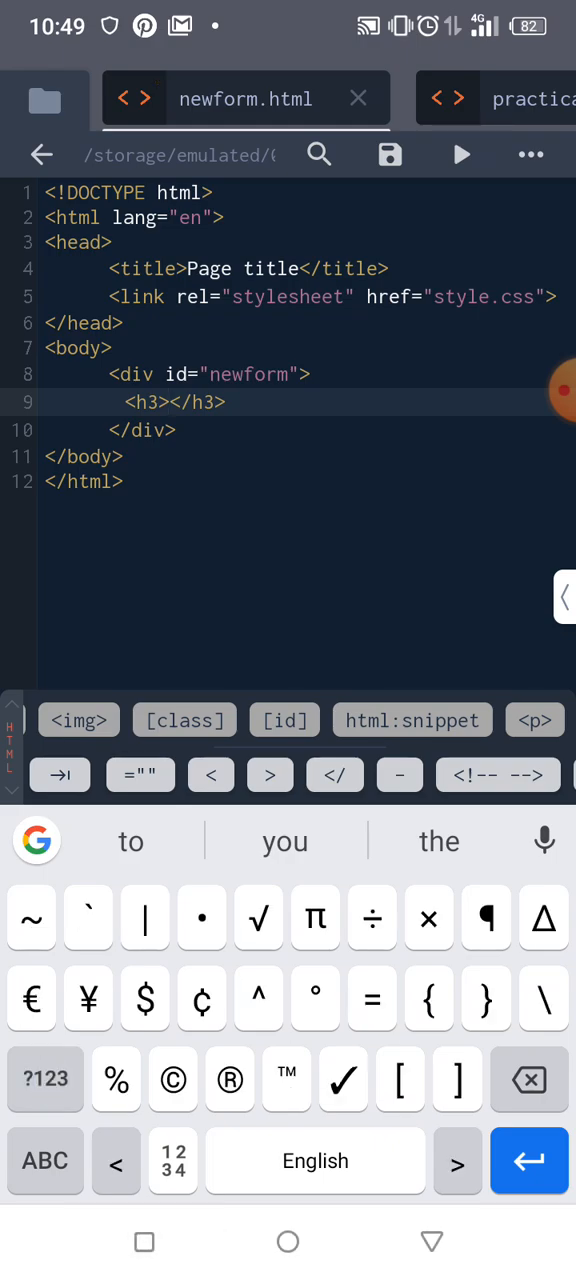
- Check the mockup in recent apps, then make the h3 heading read Sign Up Form
left_click(144, 1242)
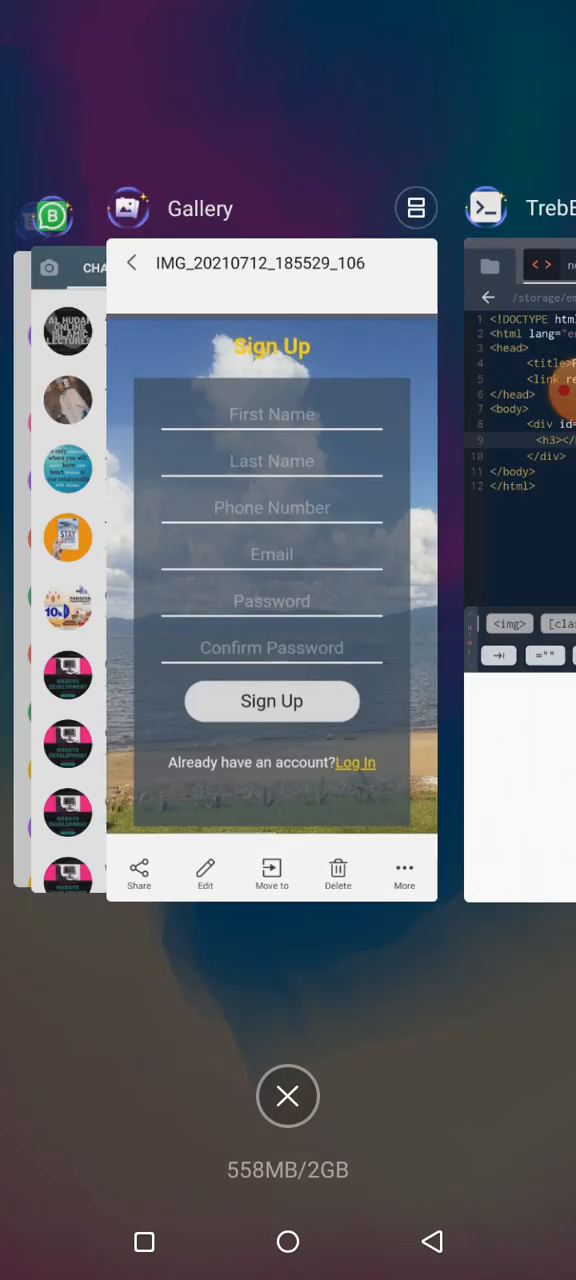
left_click(520, 208)
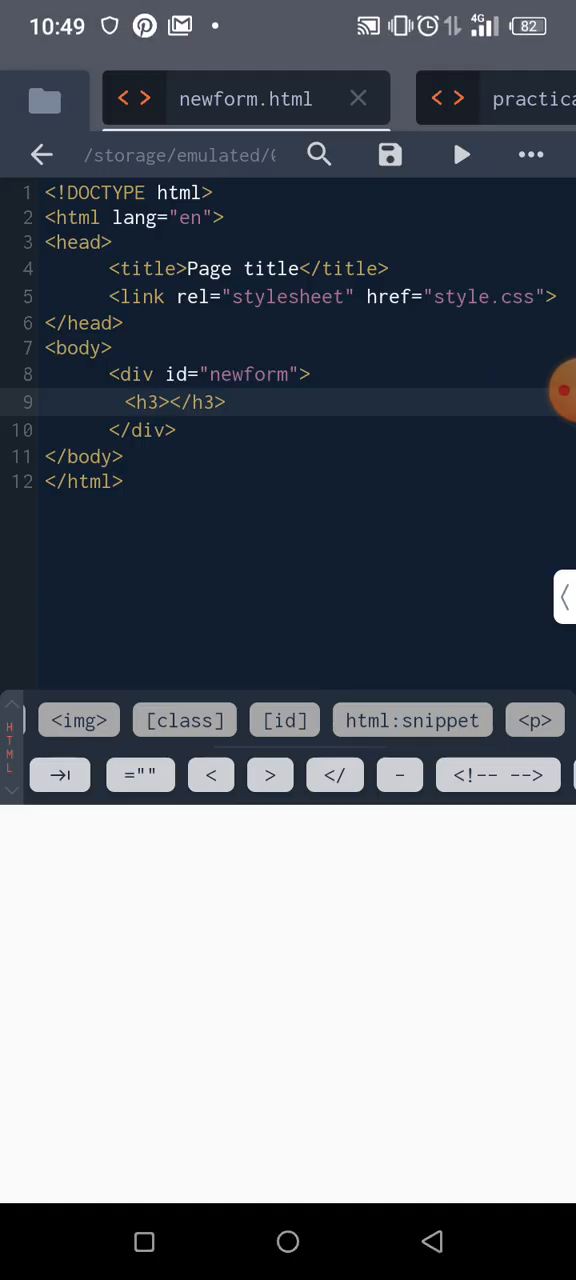
left_click(160, 402)
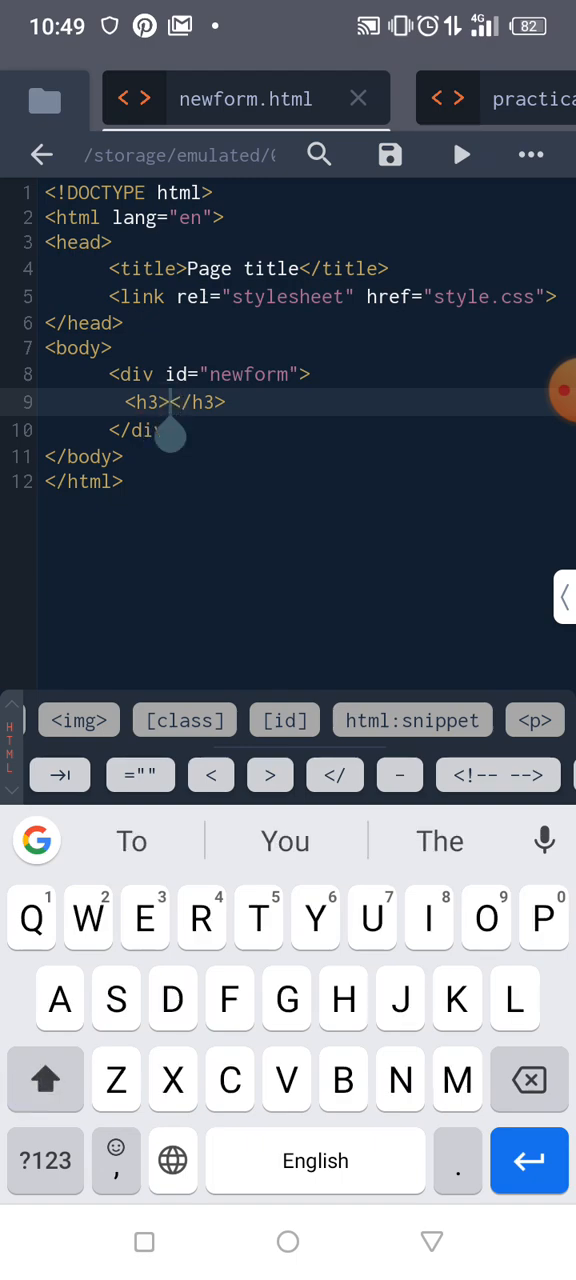
type("Sign Up Form")
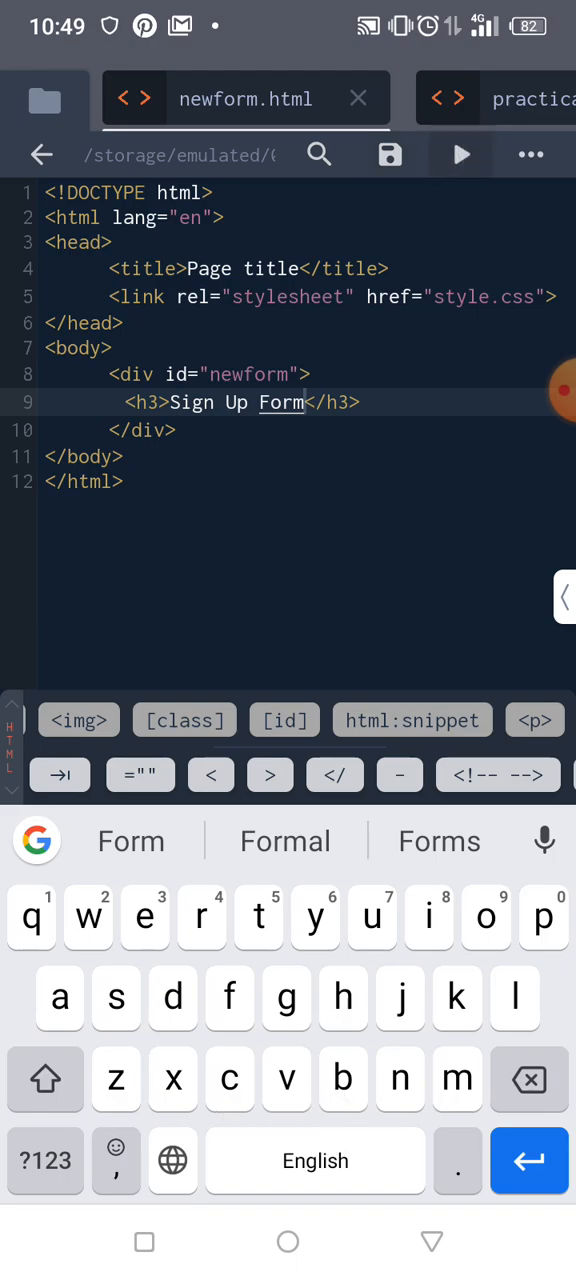
left_click(460, 156)
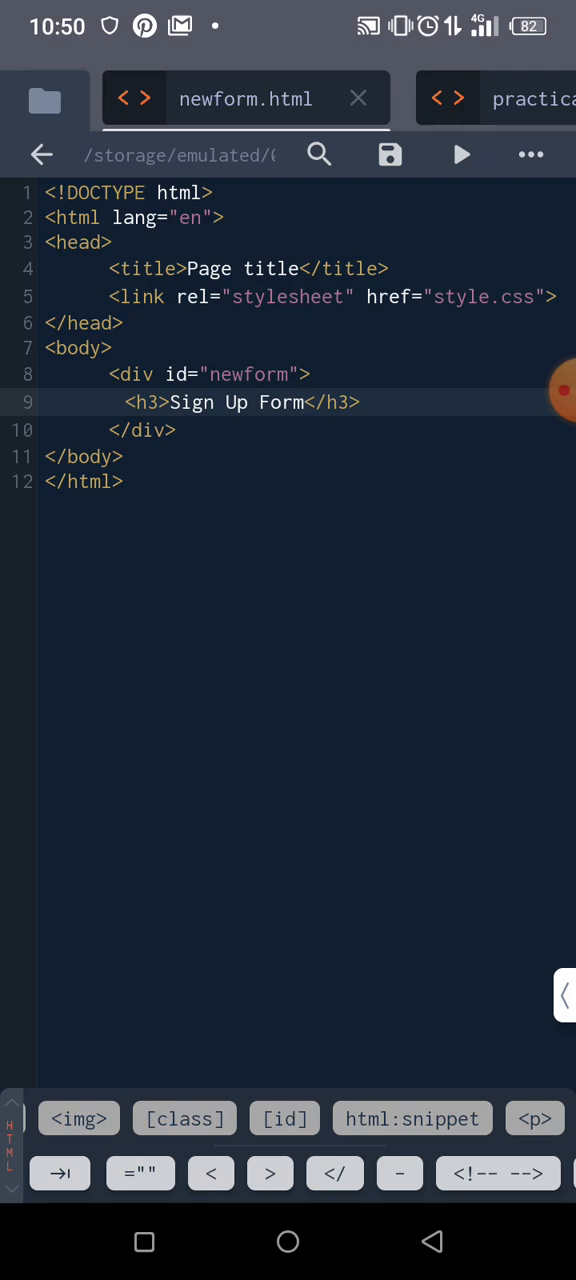
- Change the heading to h1 and insert an empty div on a new line below it
left_click(148, 402)
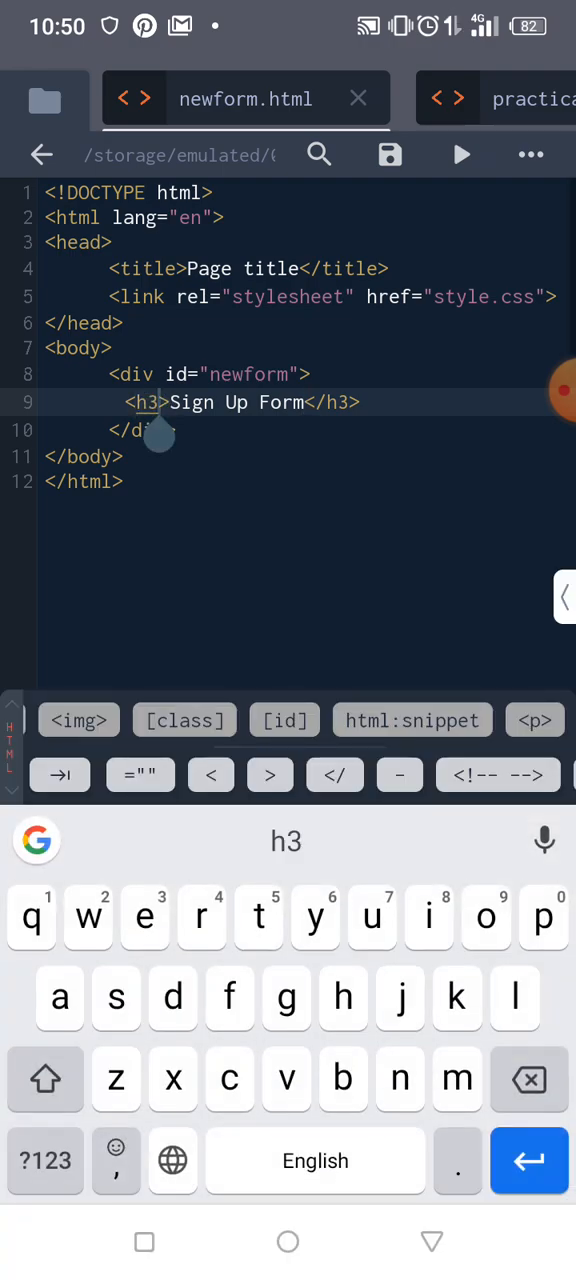
type("1")
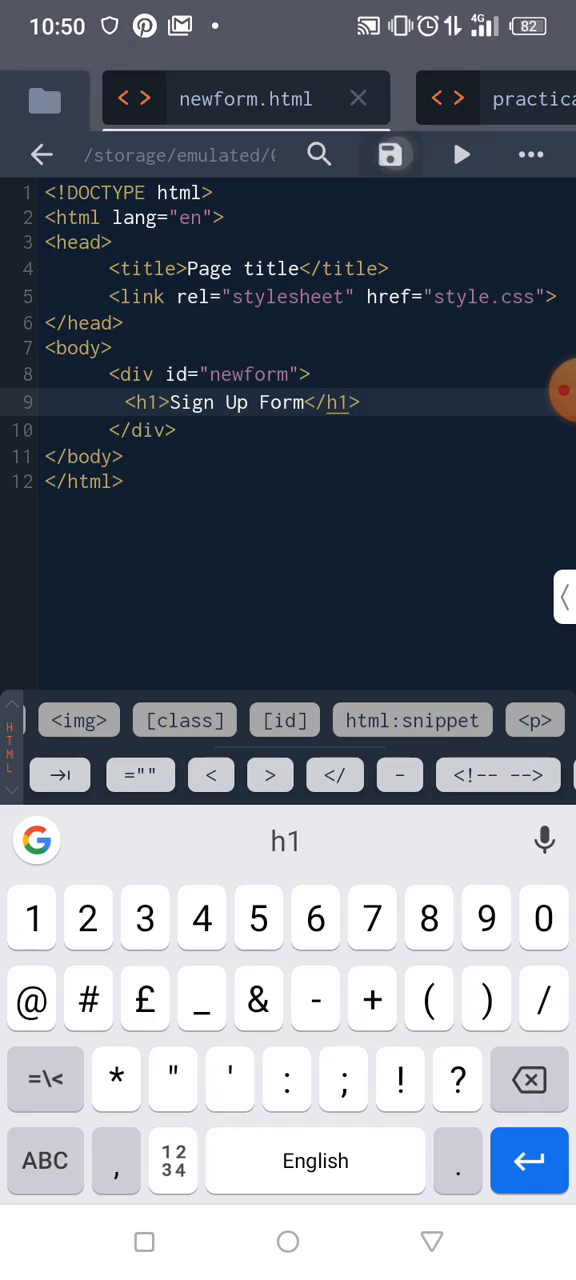
left_click(460, 156)
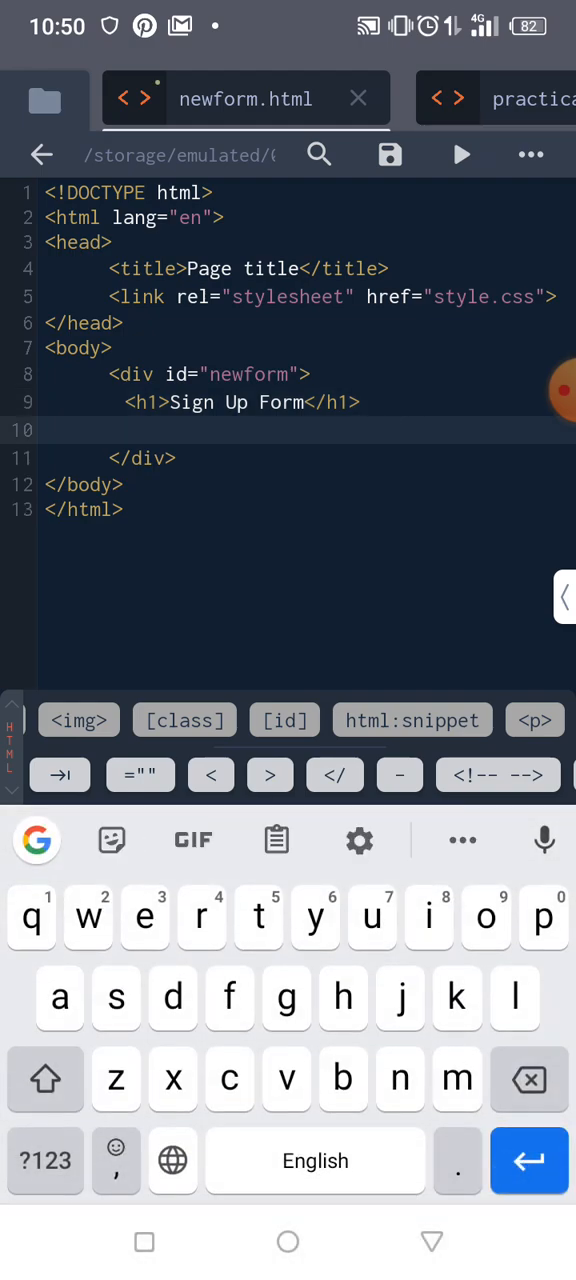
left_click(44, 1160)
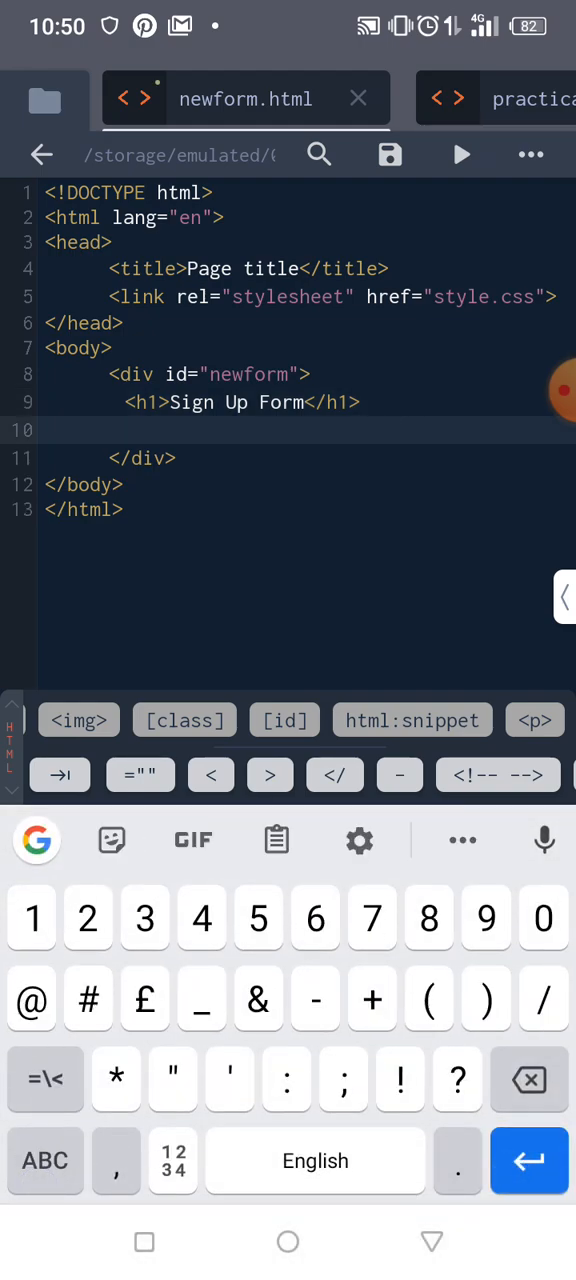
left_click(144, 1242)
type("<div></div>")
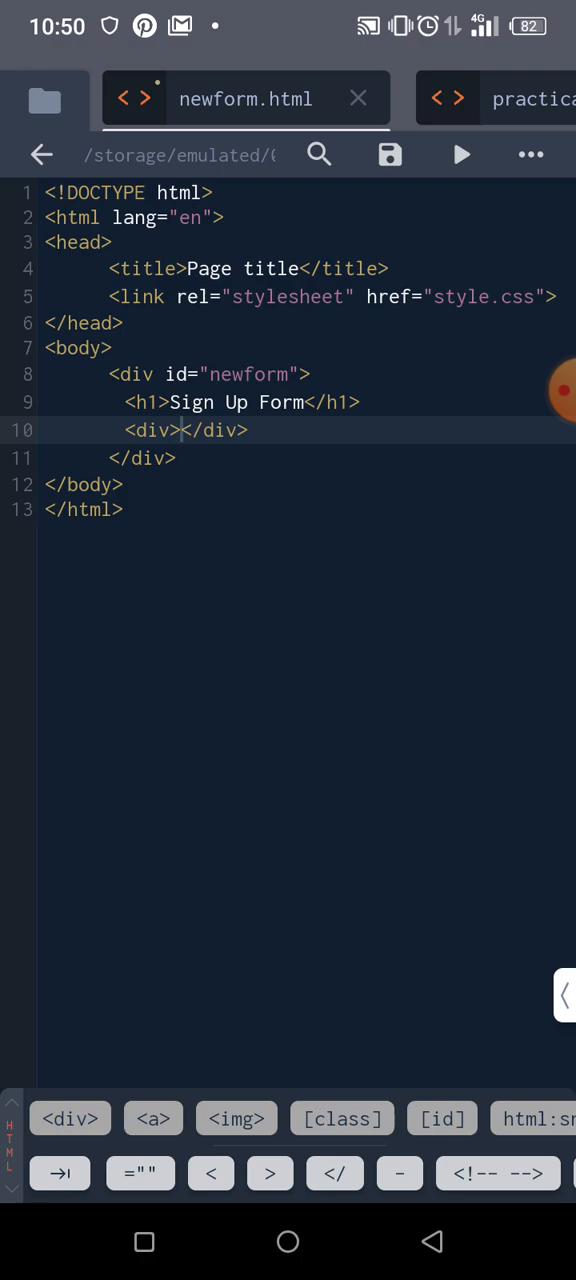
- Split the nested div onto separate lines and give it class="form"
left_click(184, 430)
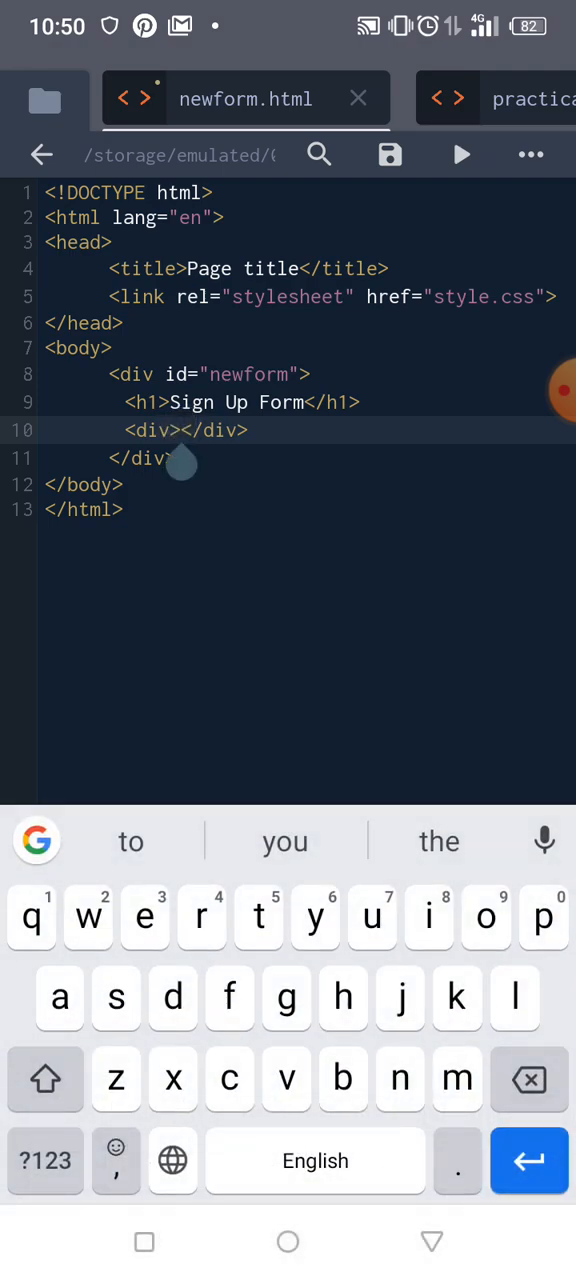
key("Enter")
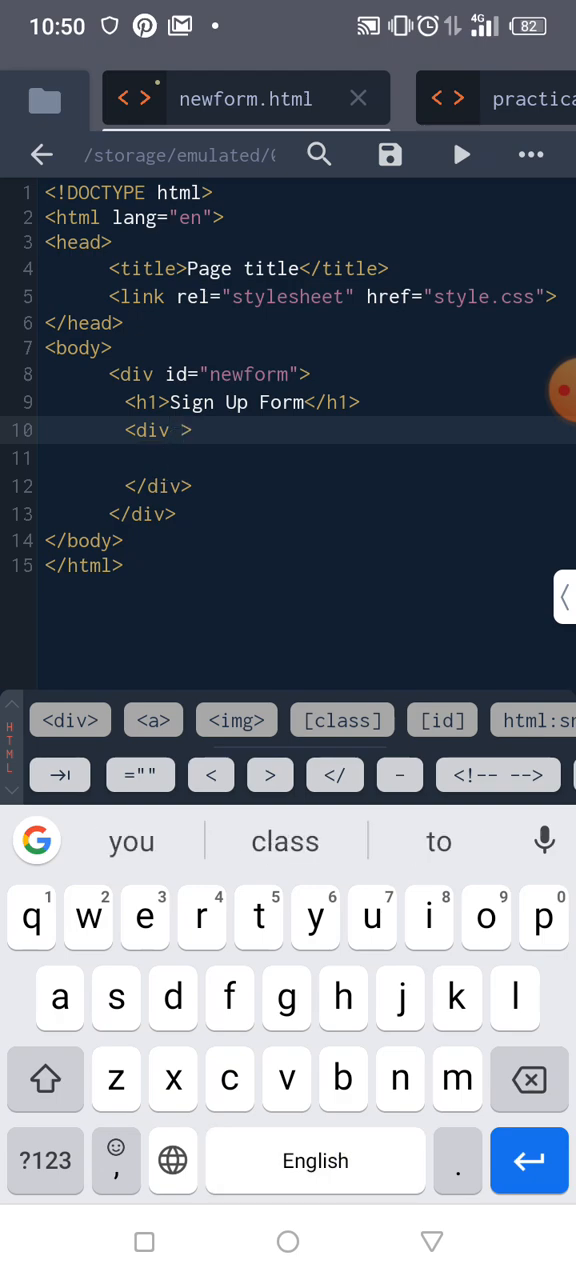
left_click(342, 720)
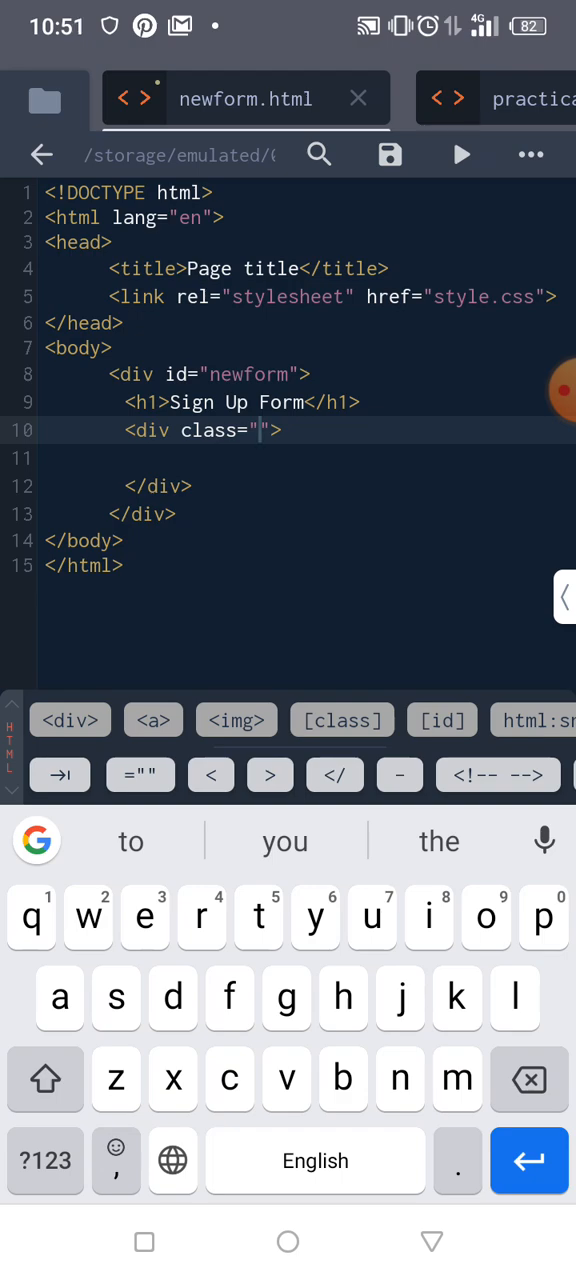
type("form")
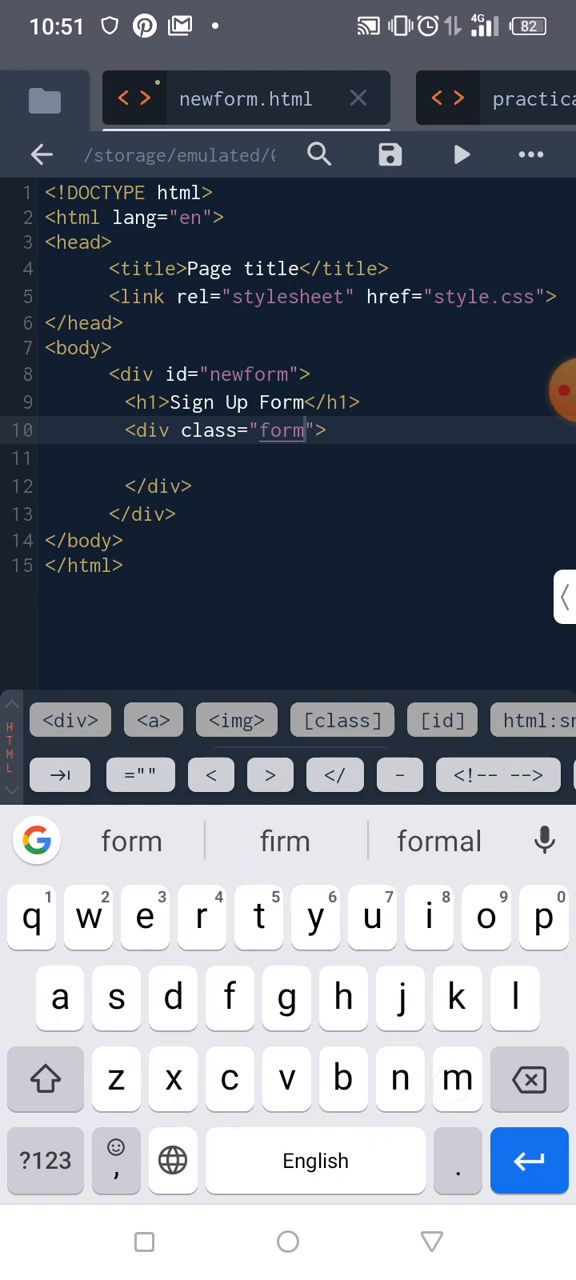
type("spa")
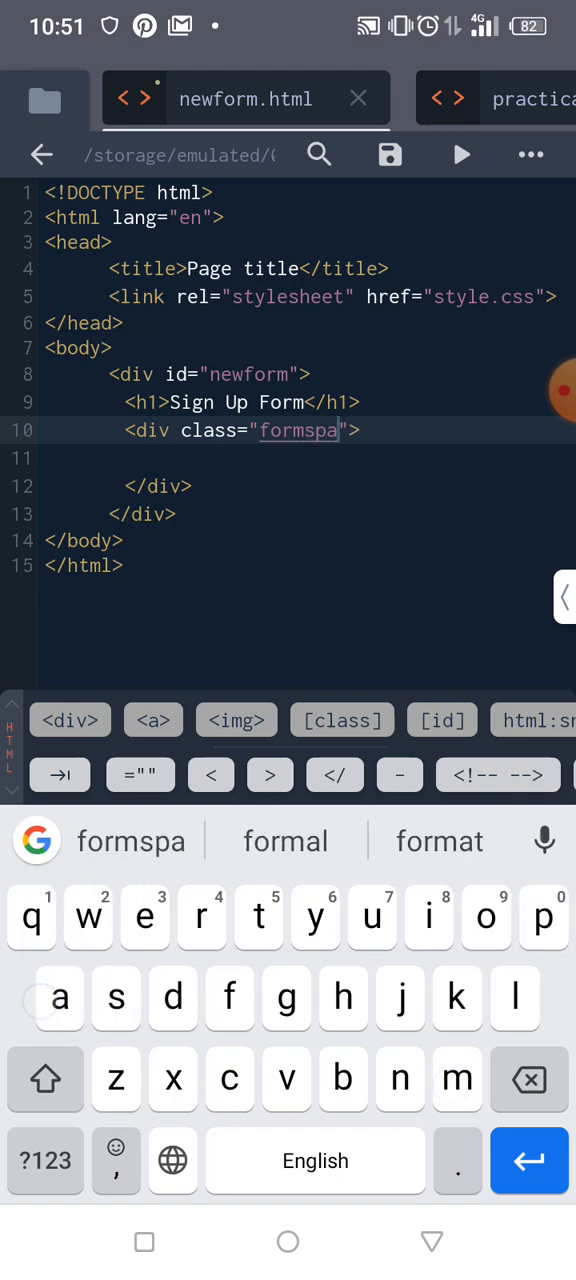
type("ce")
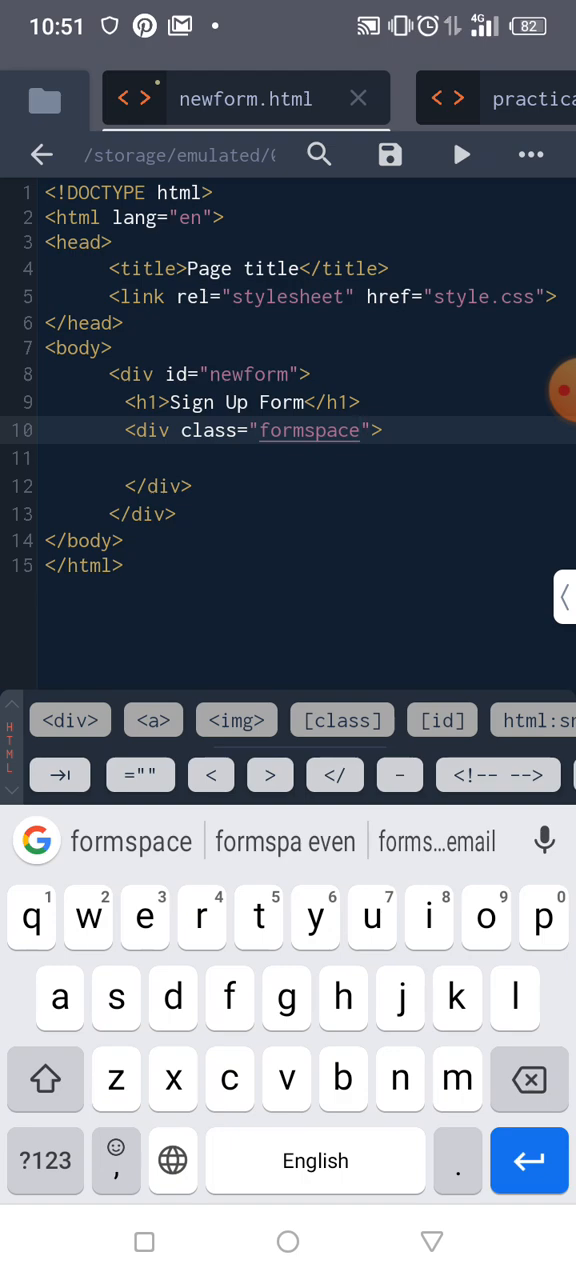
key("BackSpace")
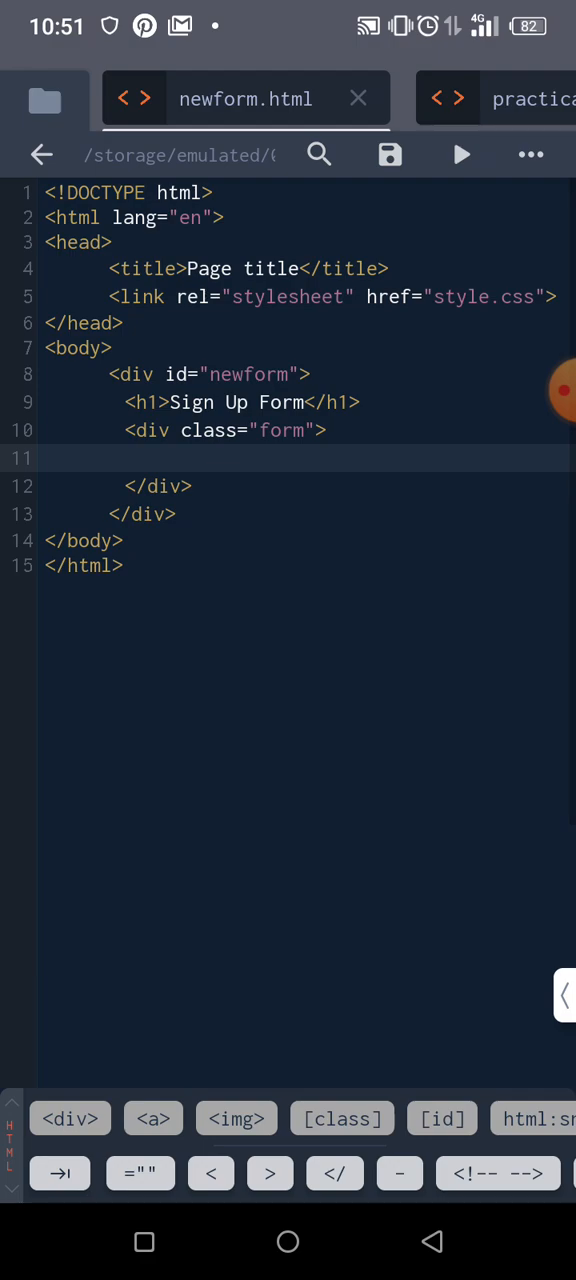
left_click(560, 390)
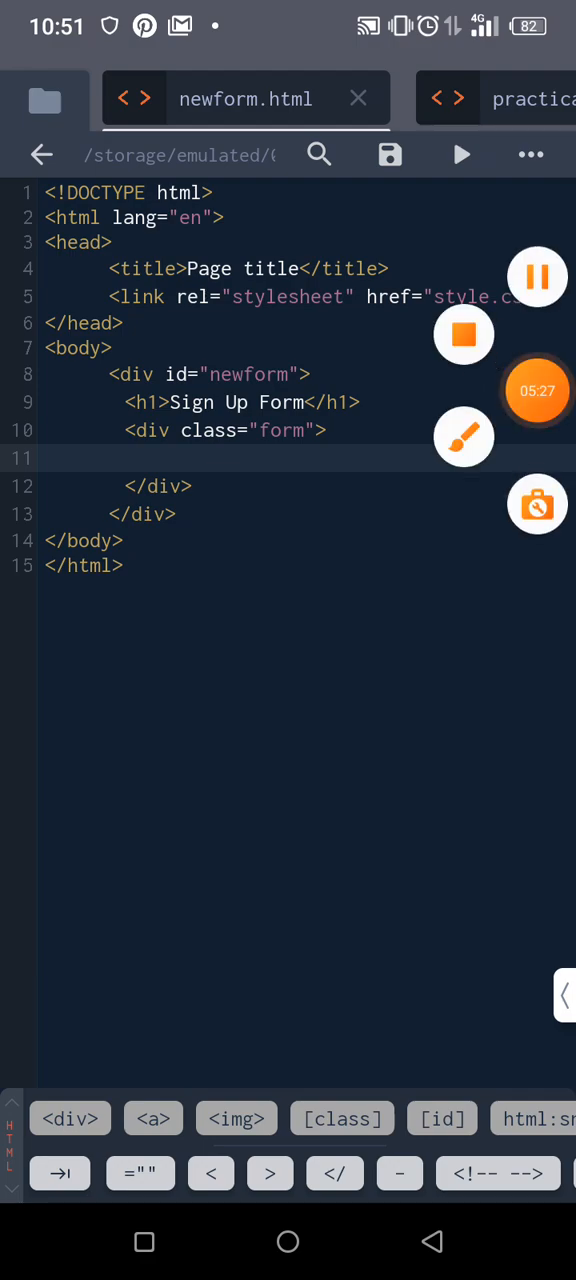